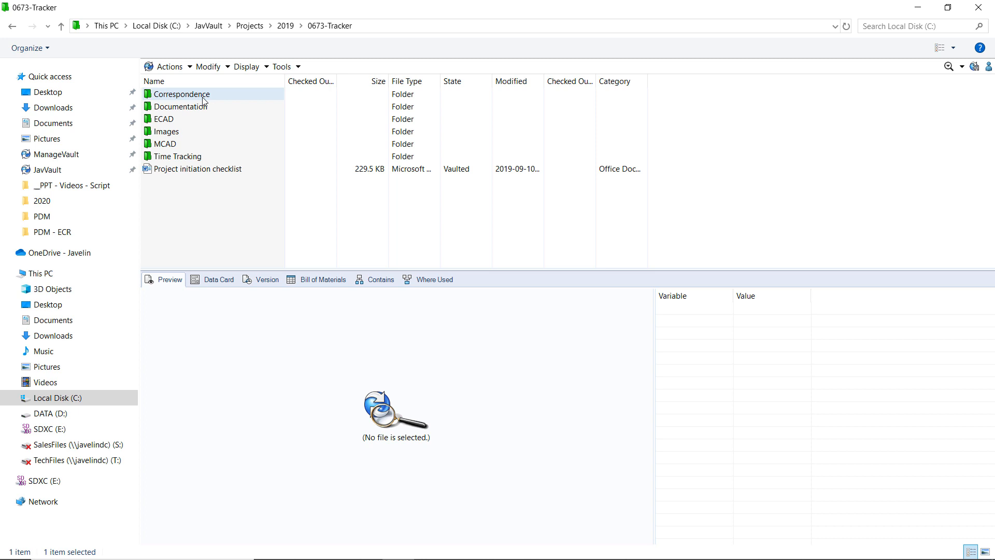
Browse the MCAD folder, previewing sprocket part 10000094 and assembly 10000227.
double_click(165, 143)
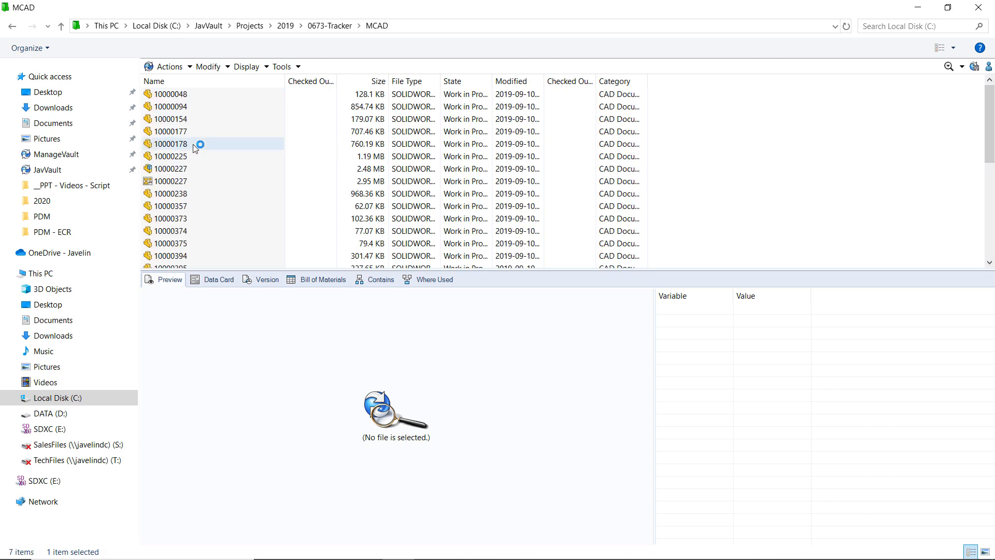
left_click(170, 105)
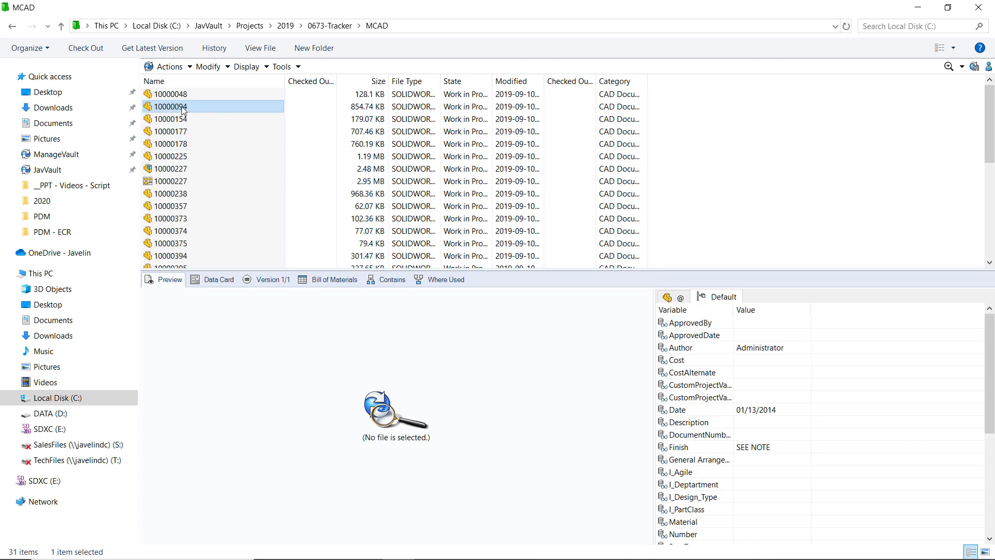
left_click(171, 168)
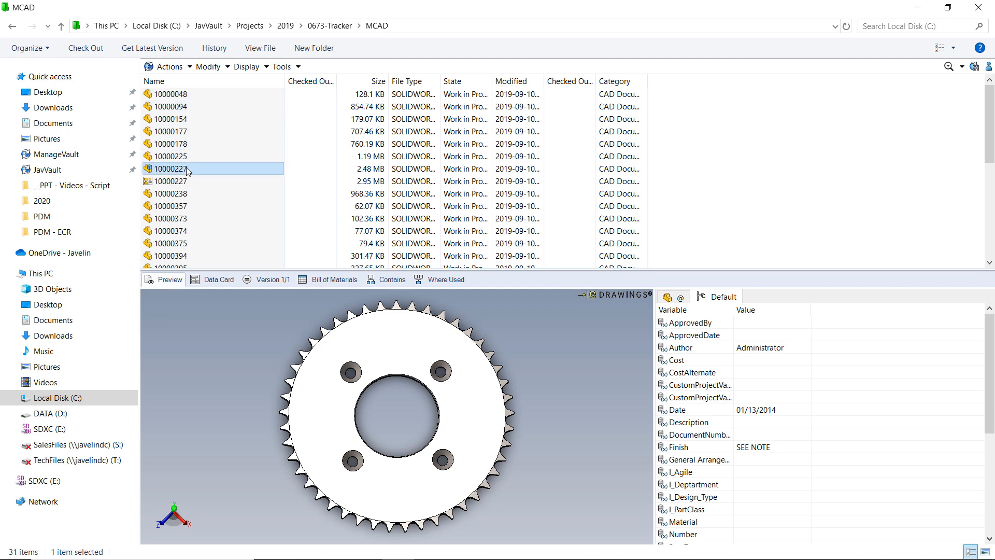
left_click(172, 180)
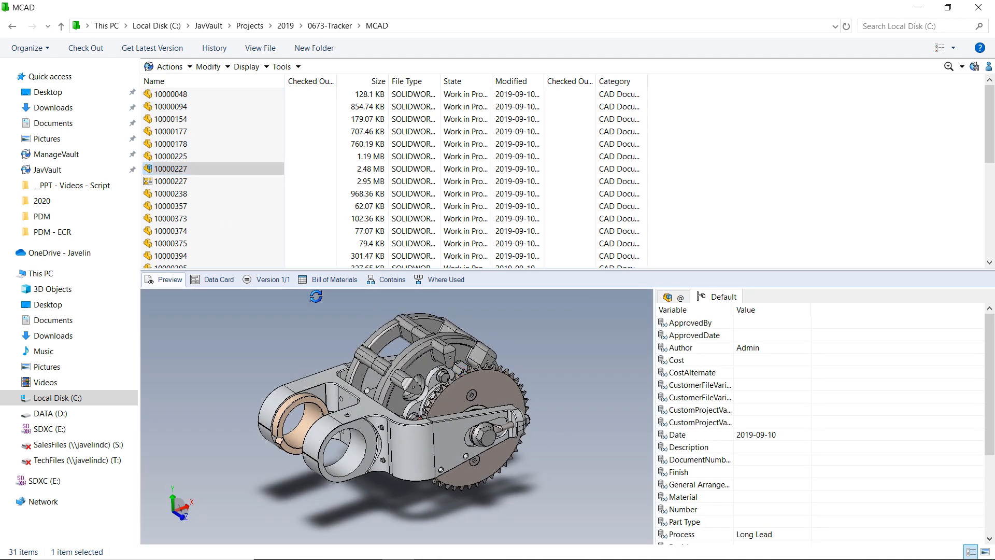
Review the selected file's data card, including its Purchasing section.
left_click(218, 280)
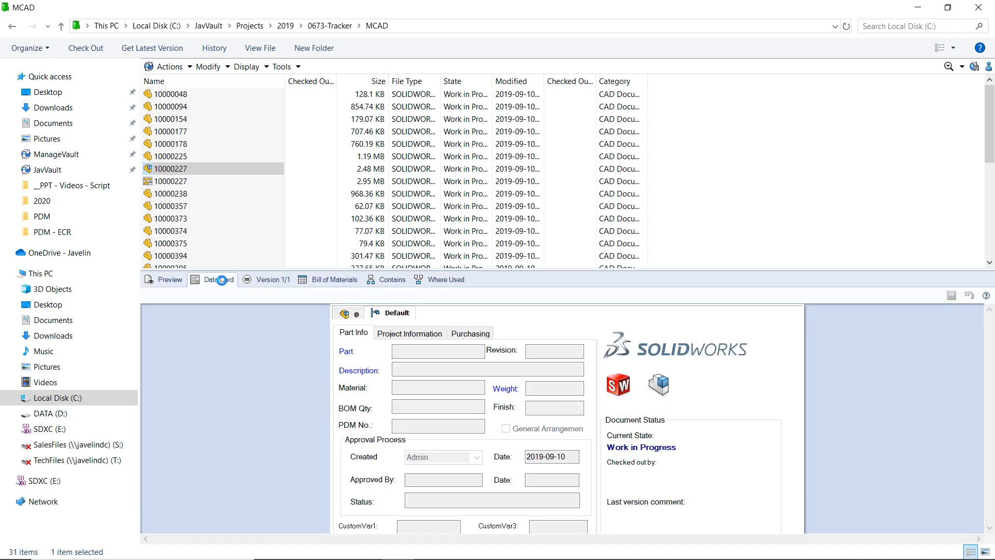
left_click(471, 333)
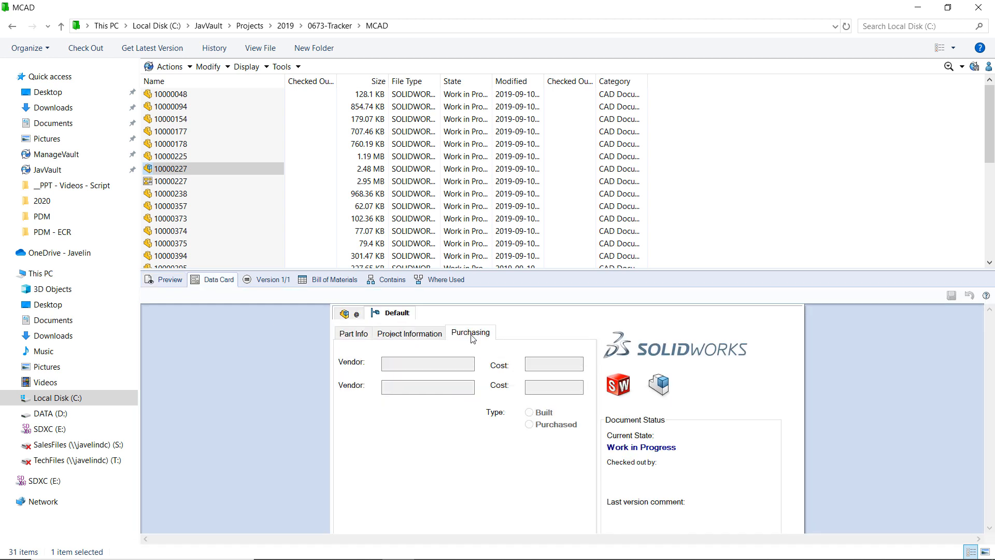
left_click(354, 334)
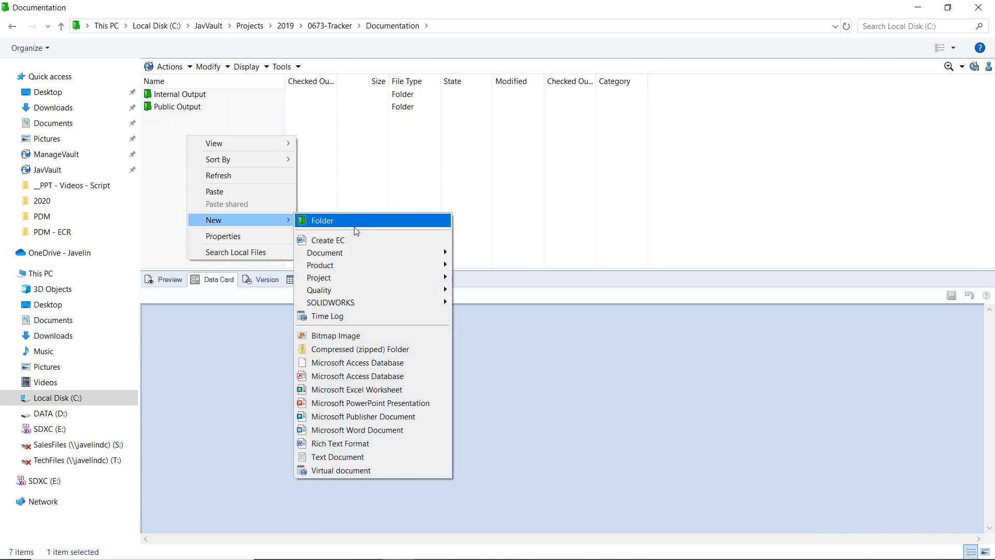
mouse_move(346, 253)
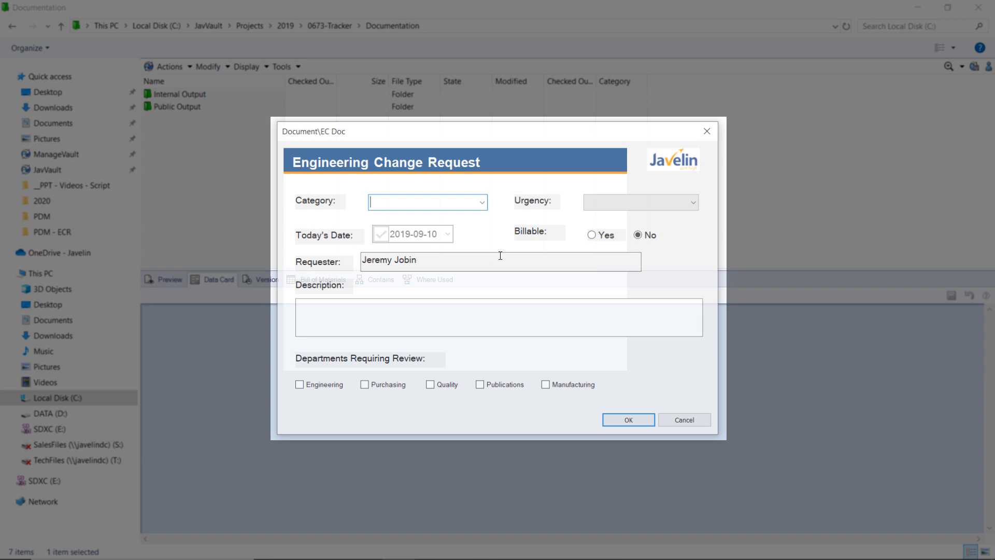
Set the change request category to Customer Request.
left_click(482, 201)
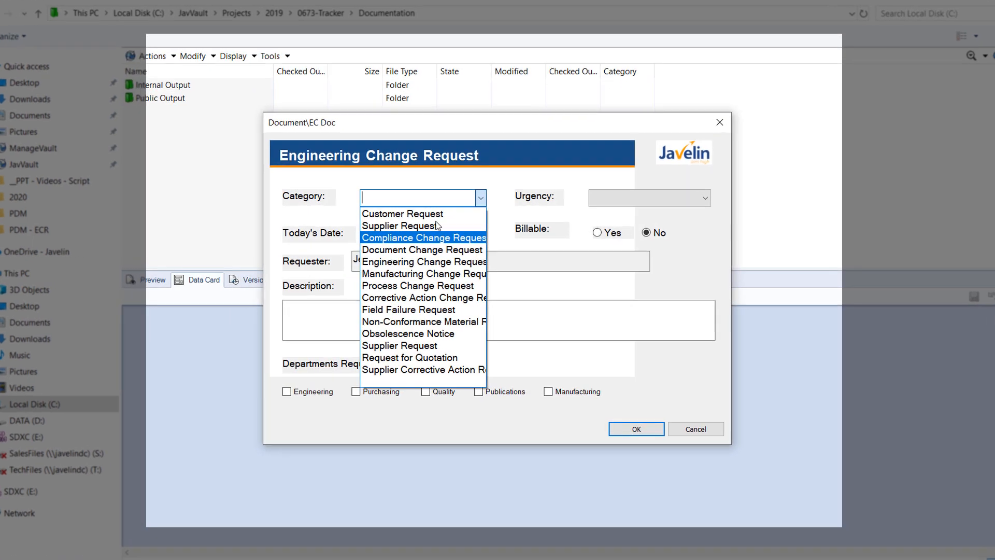
left_click(402, 214)
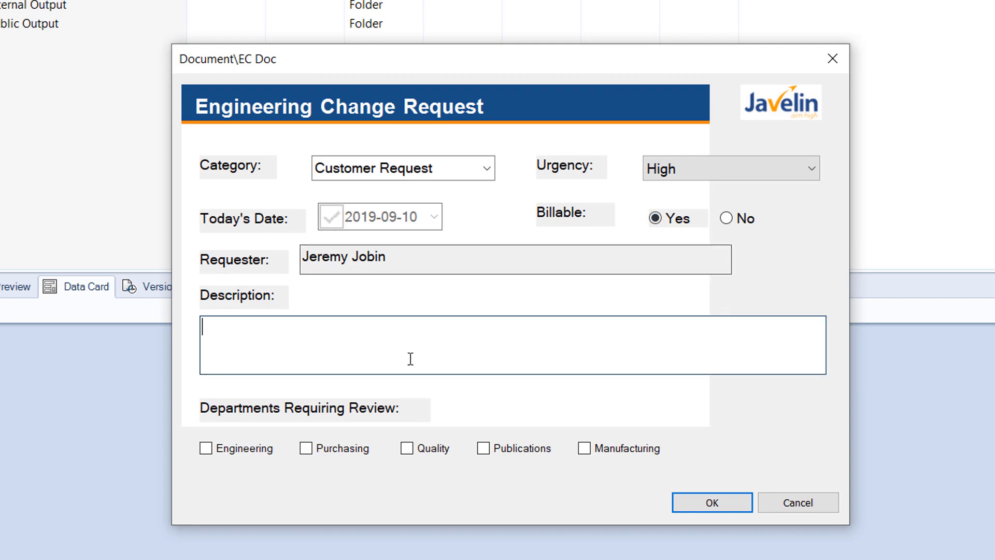
Describe the request as 'Customer wants a lighter design of the sprocket component' and confirm the form.
type("Customer")
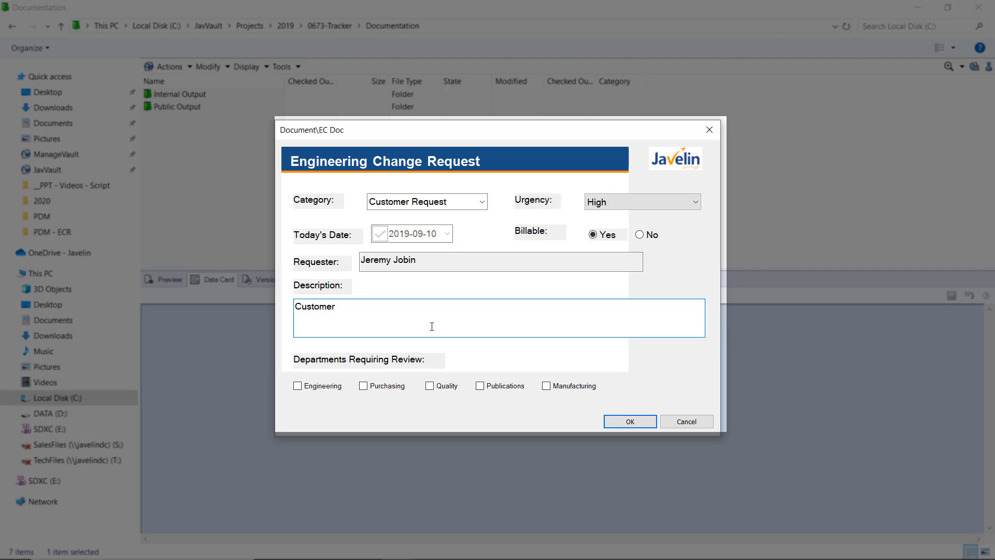
type("wants a li")
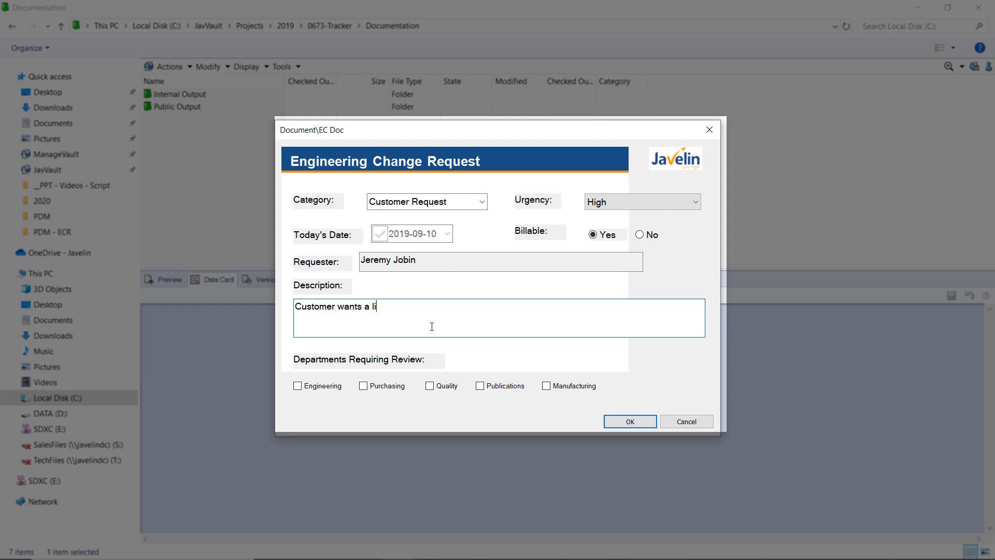
type("ghter design of the sp")
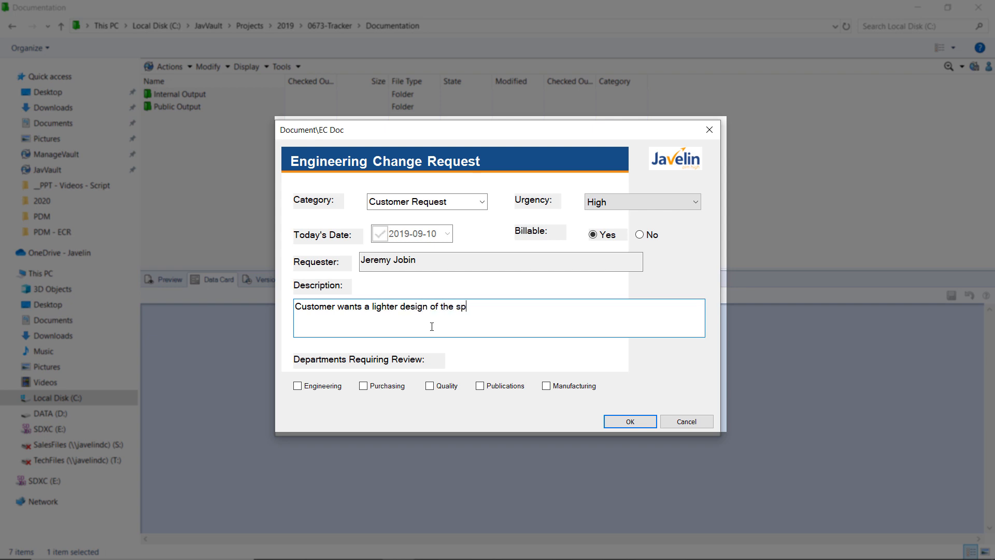
type("rocket component")
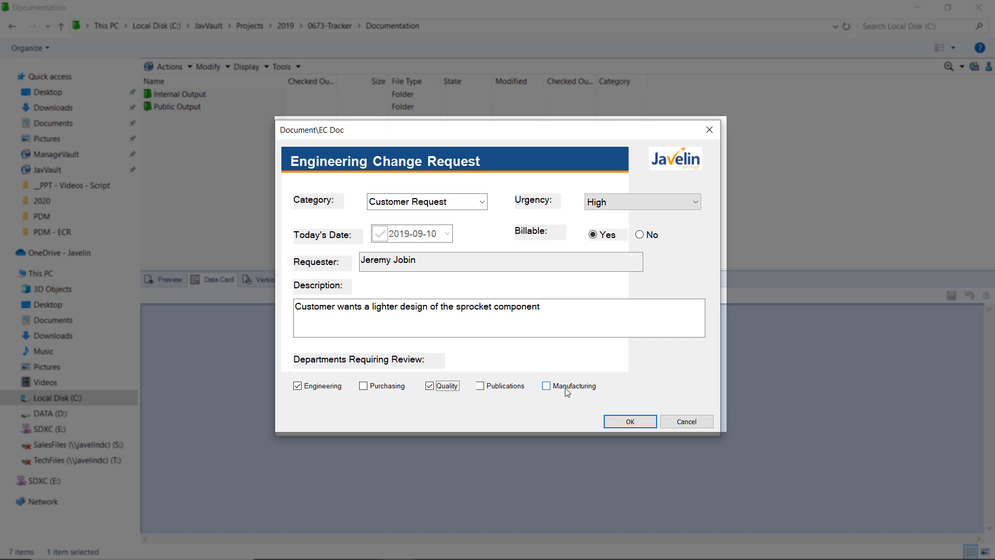
left_click(631, 421)
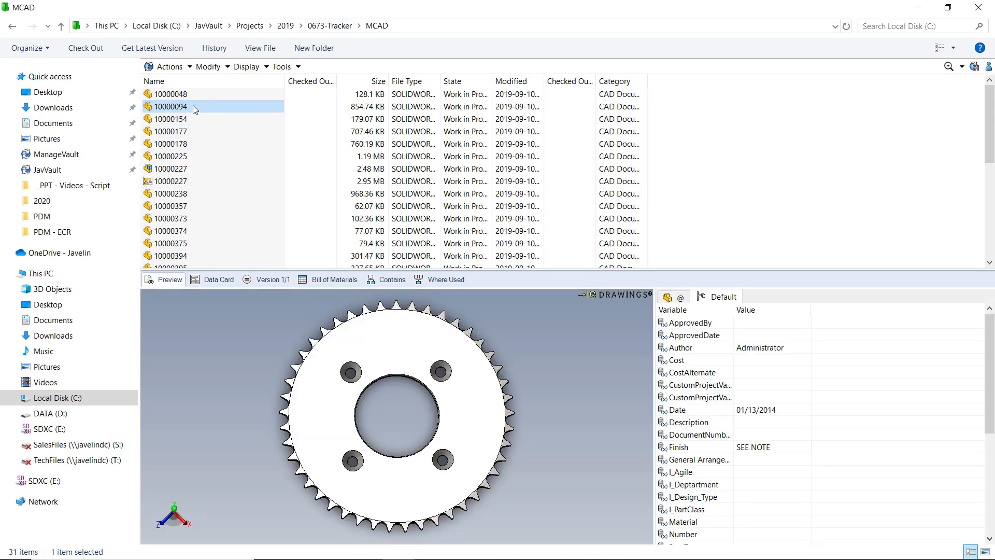
Reference sprocket part 10000094 on ECR-1248 and check the document into the vault.
right_click(193, 106)
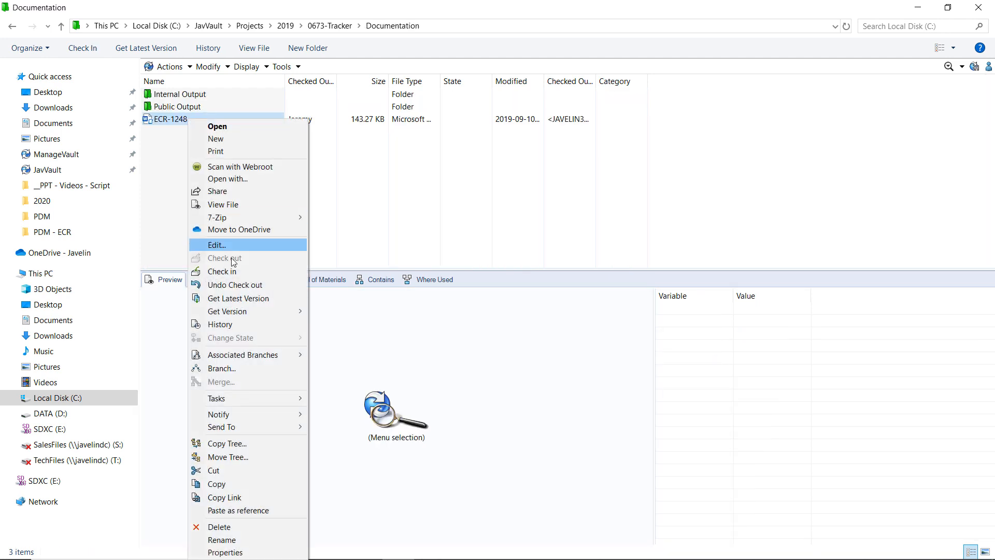
left_click(224, 271)
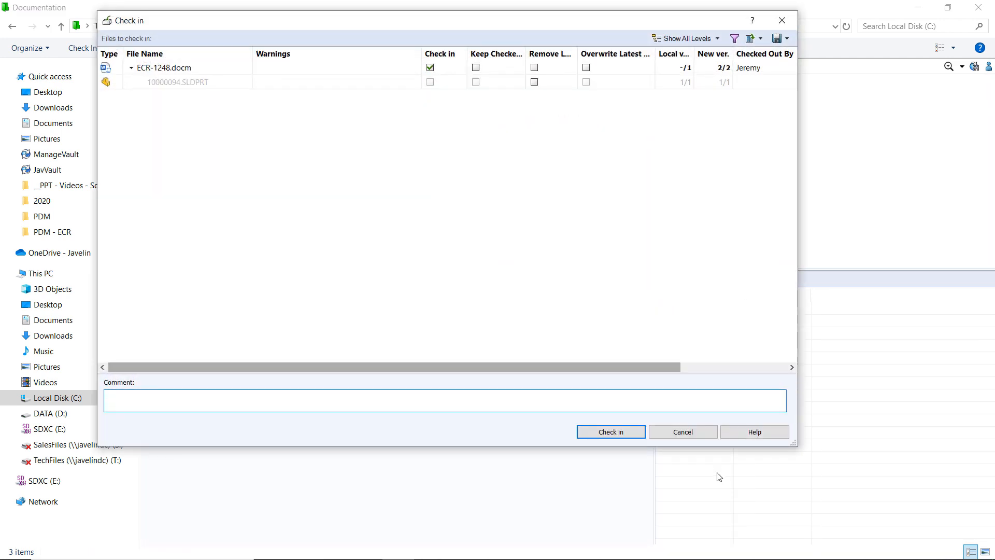
left_click(611, 432)
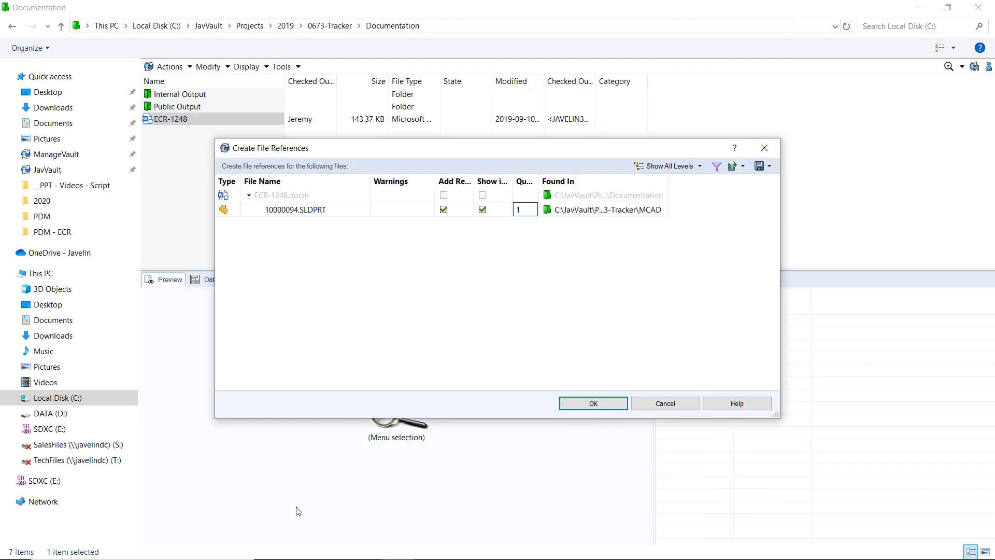
left_click(593, 403)
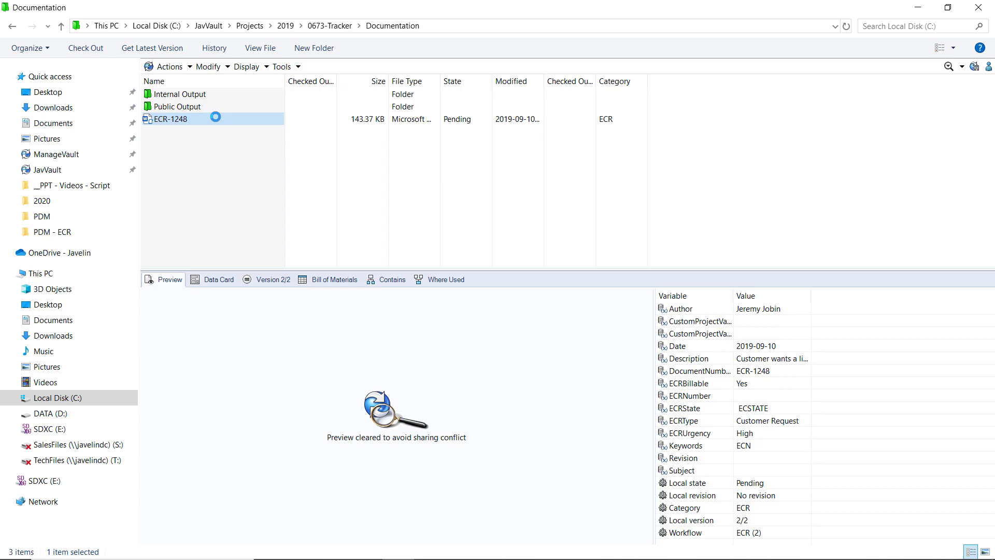
Issue ECR-1248 to Engineering with the comment 'Please review form'.
double_click(173, 119)
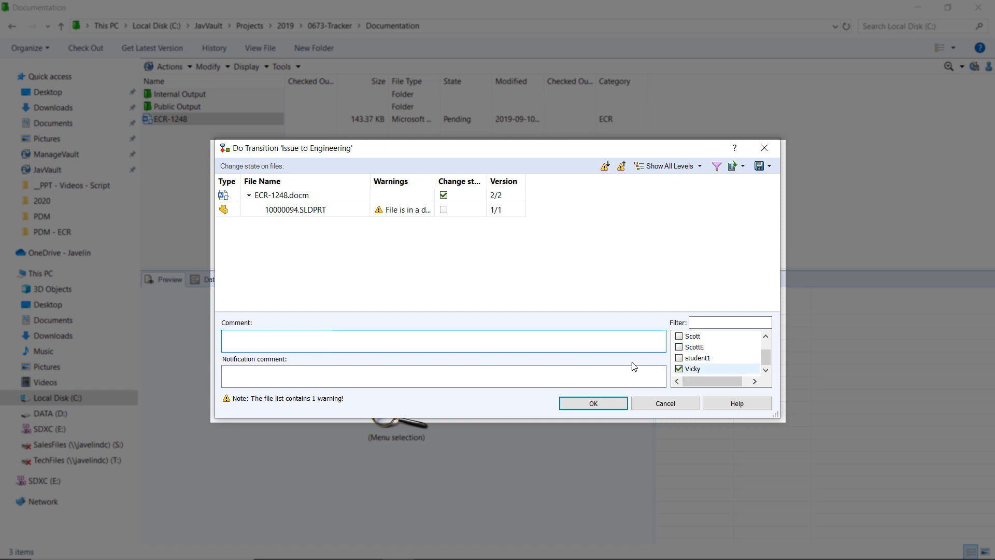
type("Please review form")
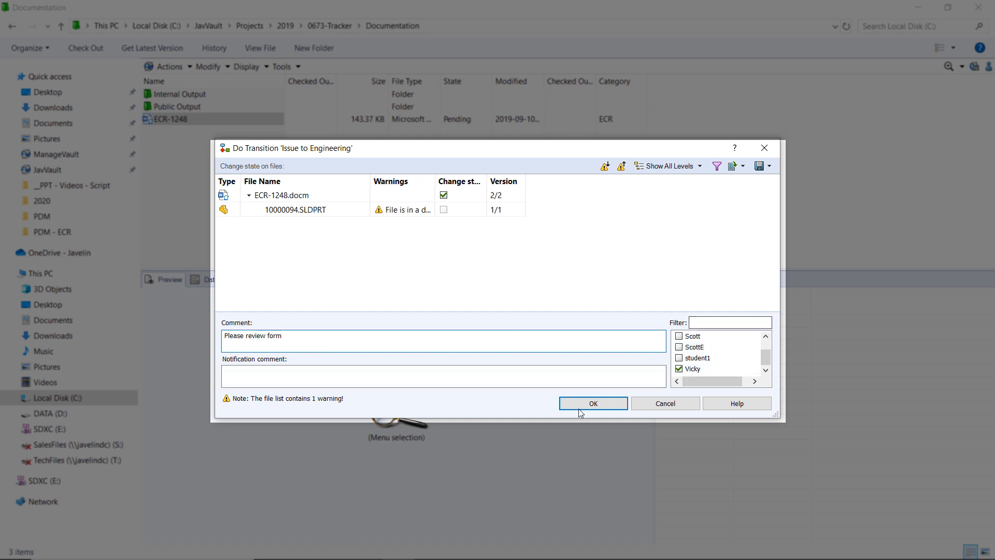
left_click(593, 403)
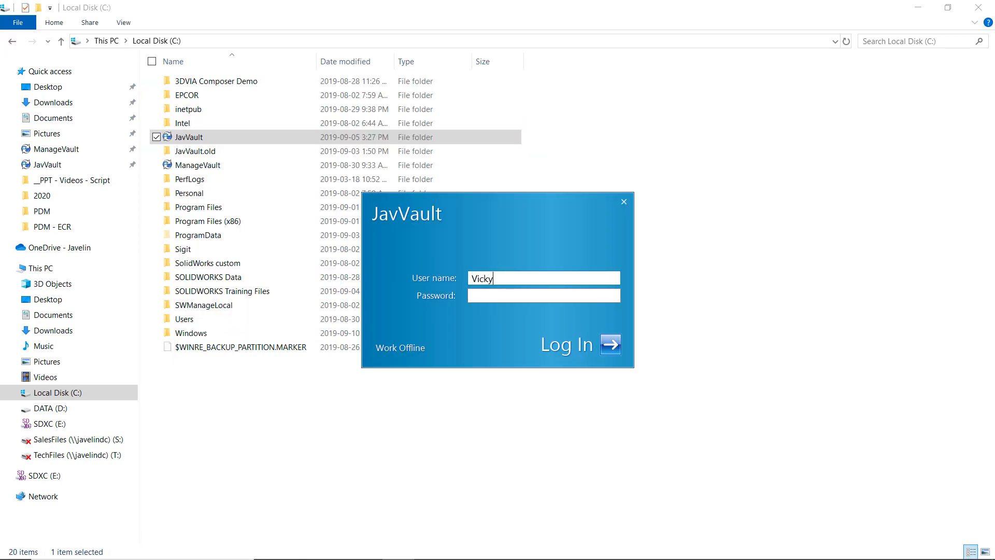
Log in to the JavVault vault as the other user.
left_click(623, 202)
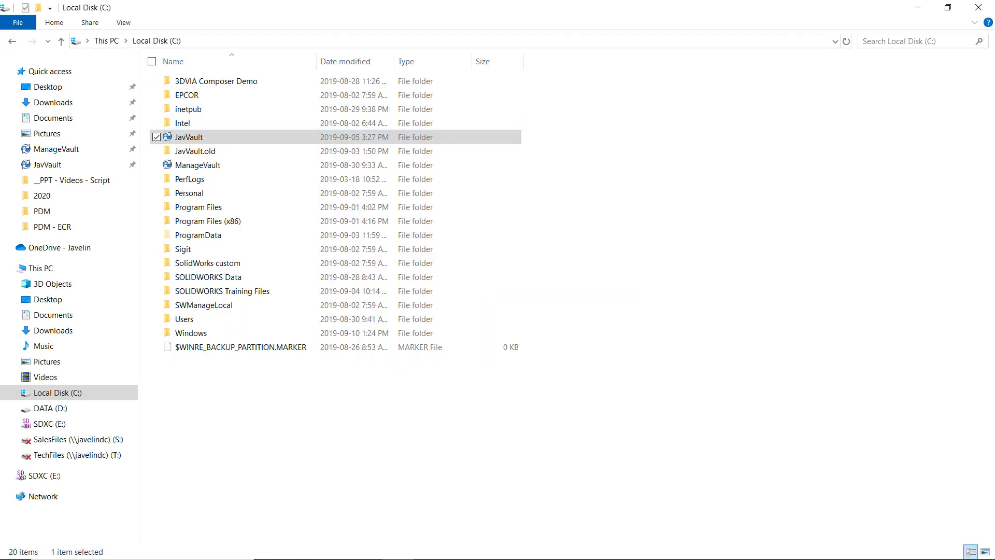